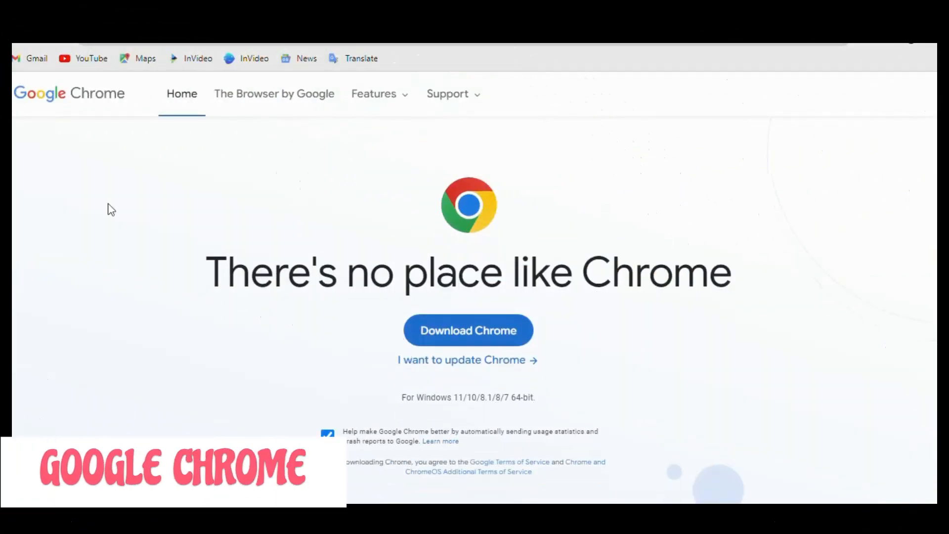
Step: Scroll the Chrome homepage from the download area through 'The faster browser' and 'The safer way to browse'
{"action": "scroll", "scroll_direction": "down", "scroll_amount": 3}
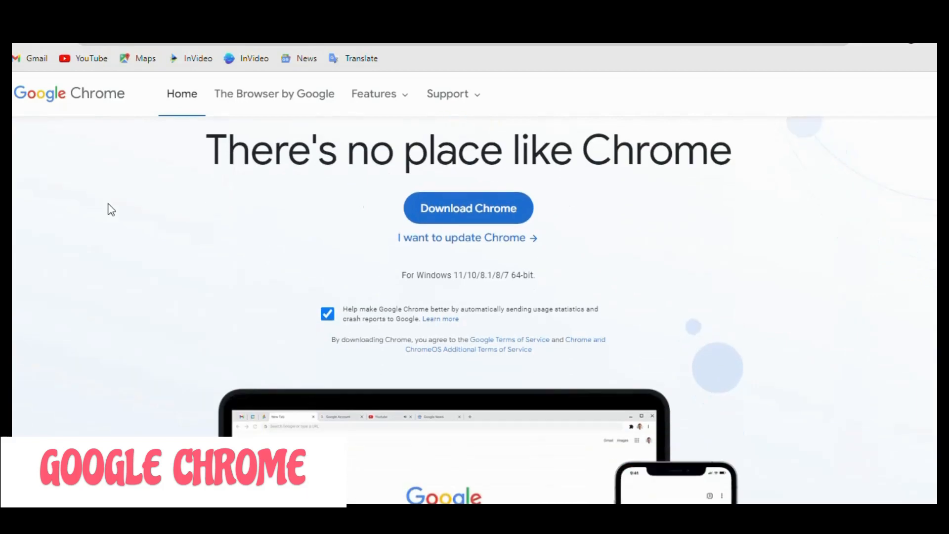
{"action": "scroll", "scroll_direction": "down", "scroll_amount": 3}
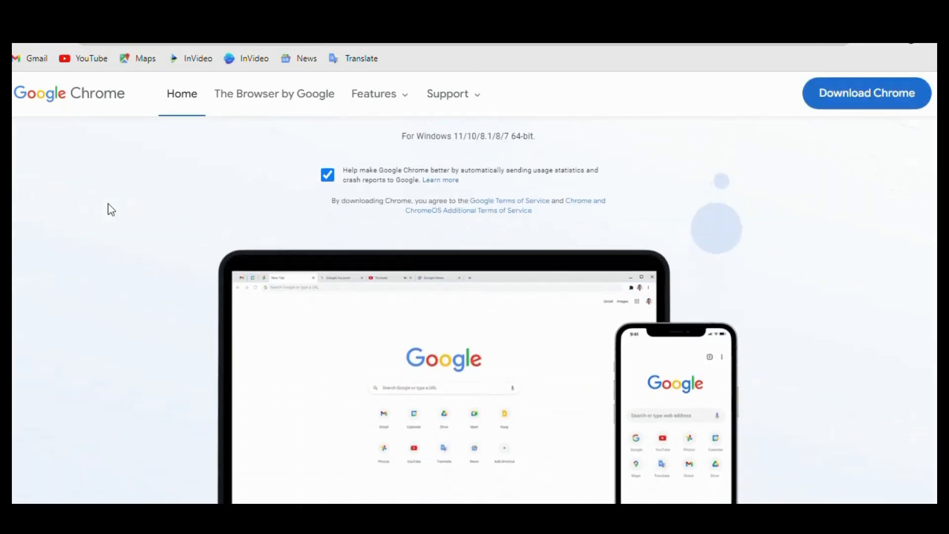
{"action": "scroll", "scroll_direction": "down", "scroll_amount": 3}
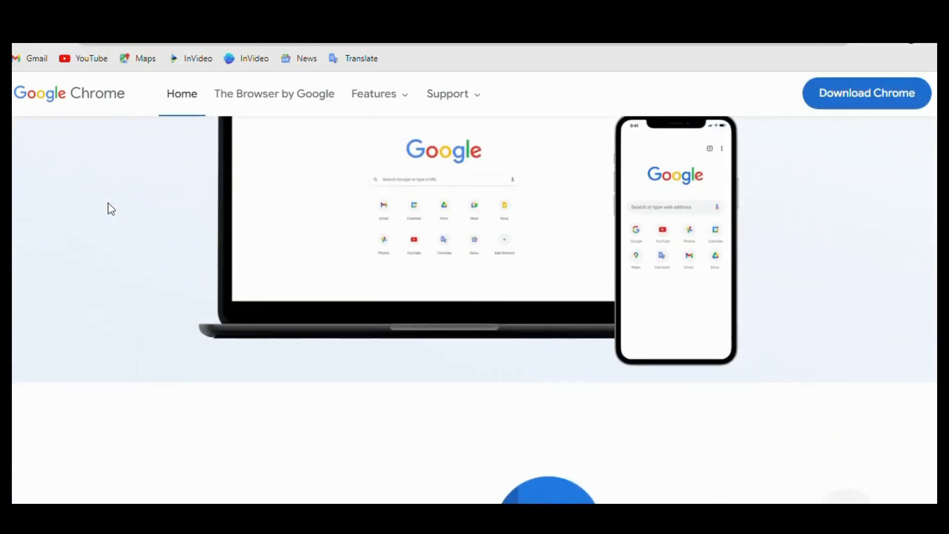
{"action": "scroll", "scroll_direction": "down", "scroll_amount": 3}
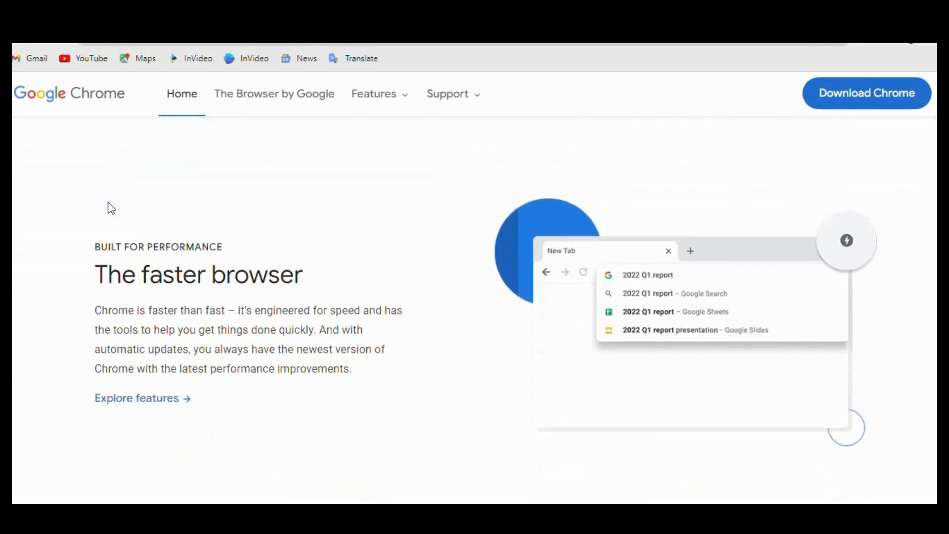
{"action": "scroll", "scroll_direction": "down", "scroll_amount": 3}
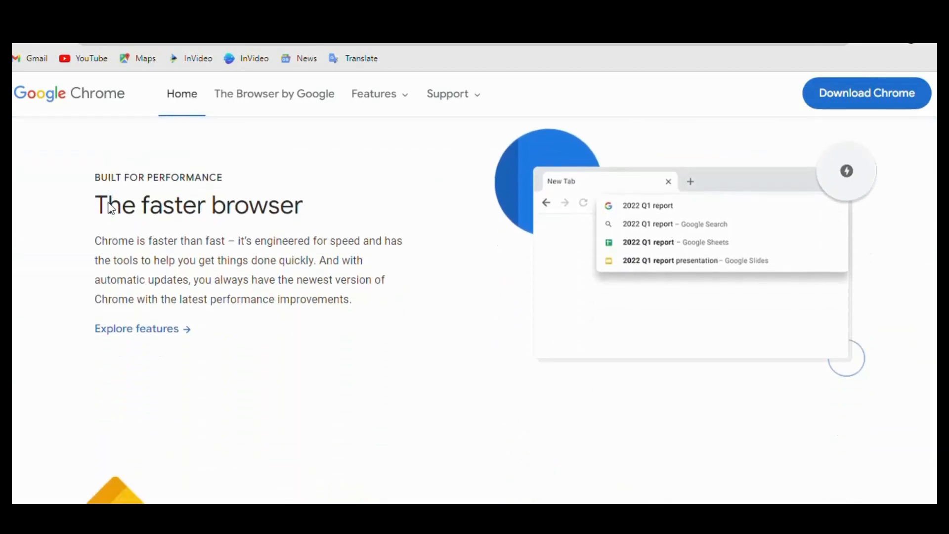
{"action": "scroll", "scroll_direction": "down", "scroll_amount": 3}
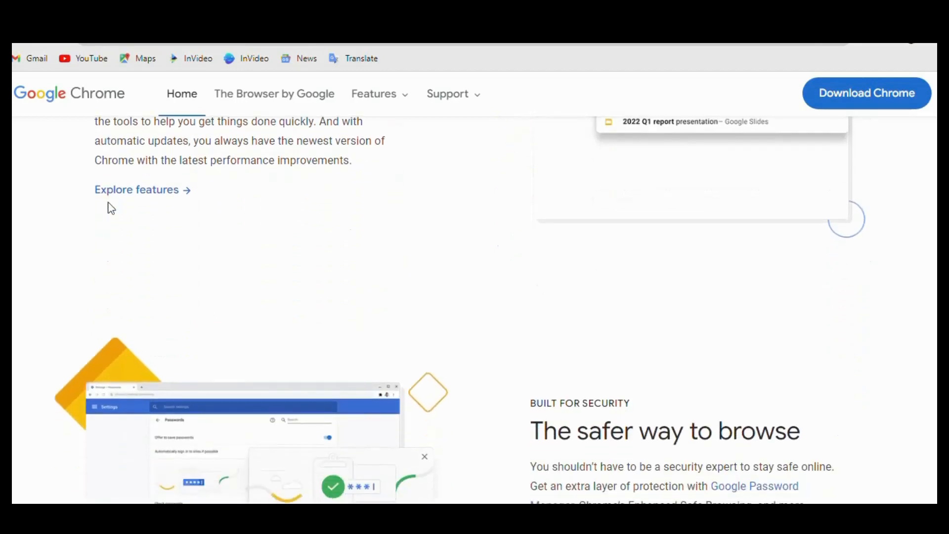
{"action": "scroll", "scroll_direction": "down", "scroll_amount": 3}
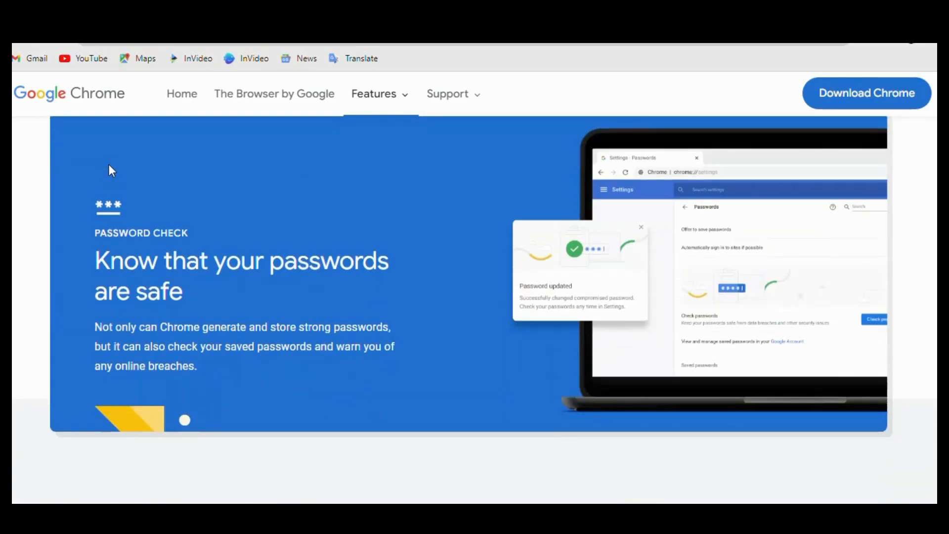
Step: Scroll the Chrome Features page through Password Check, Sync, Dark Mode and 'Be more productive'
{"action": "scroll", "scroll_direction": "down", "scroll_amount": 3}
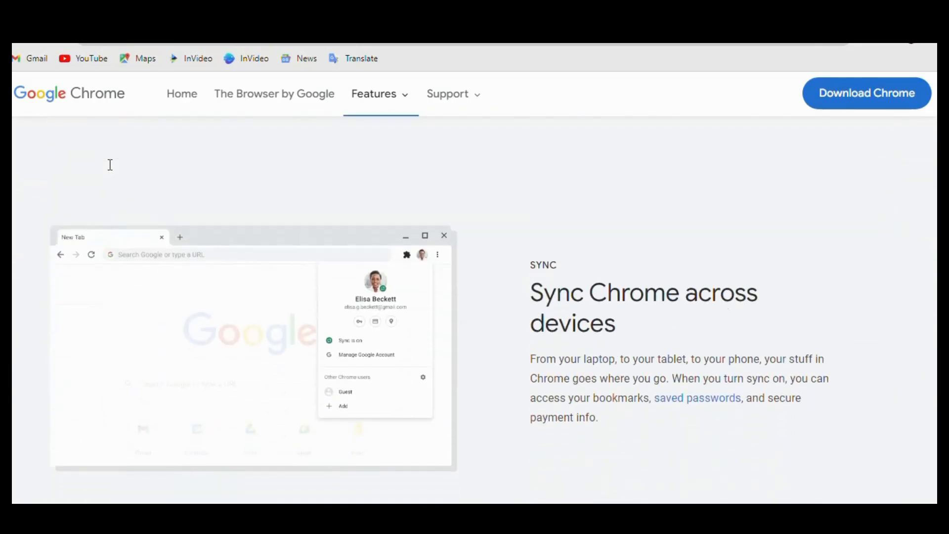
{"action": "scroll", "scroll_direction": "down", "scroll_amount": 3}
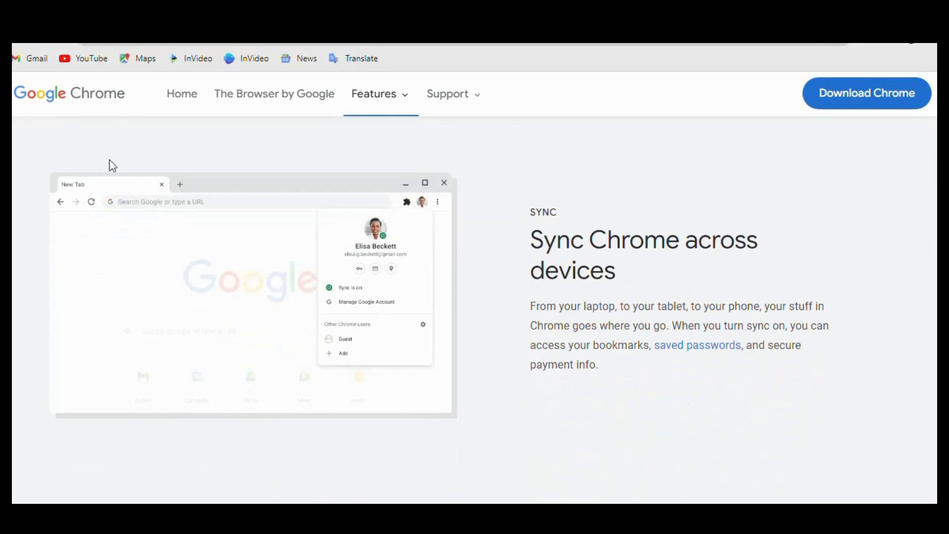
{"action": "scroll", "scroll_direction": "down", "scroll_amount": 3}
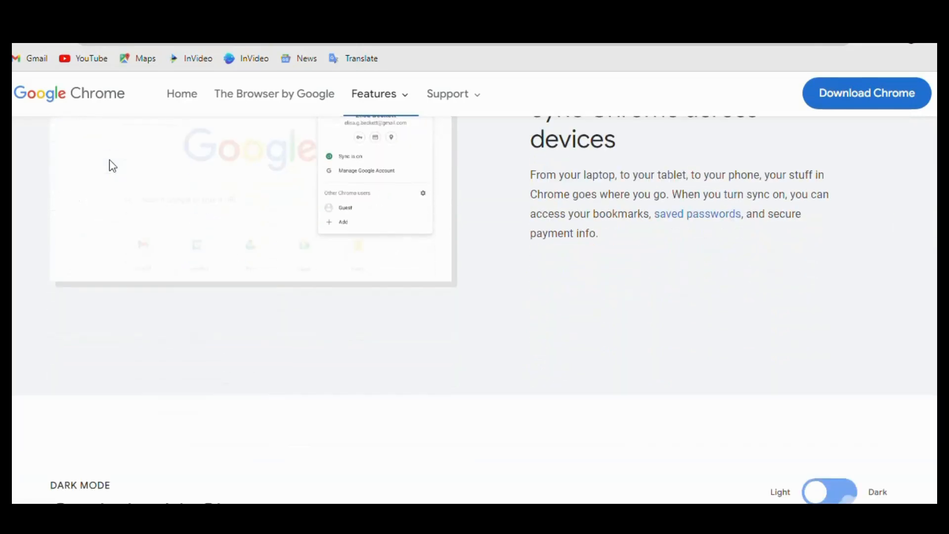
{"action": "scroll", "scroll_direction": "down", "scroll_amount": 3}
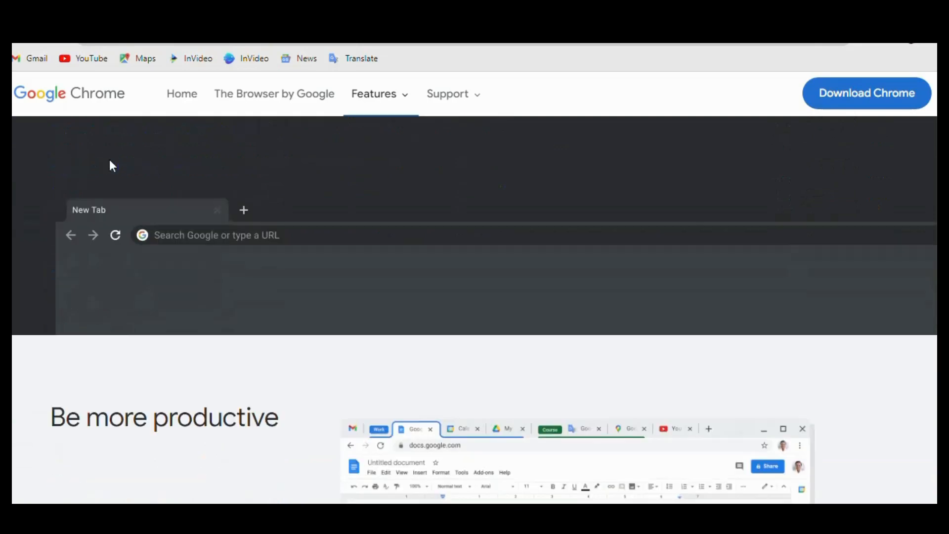
{"action": "scroll", "scroll_direction": "down", "scroll_amount": 3}
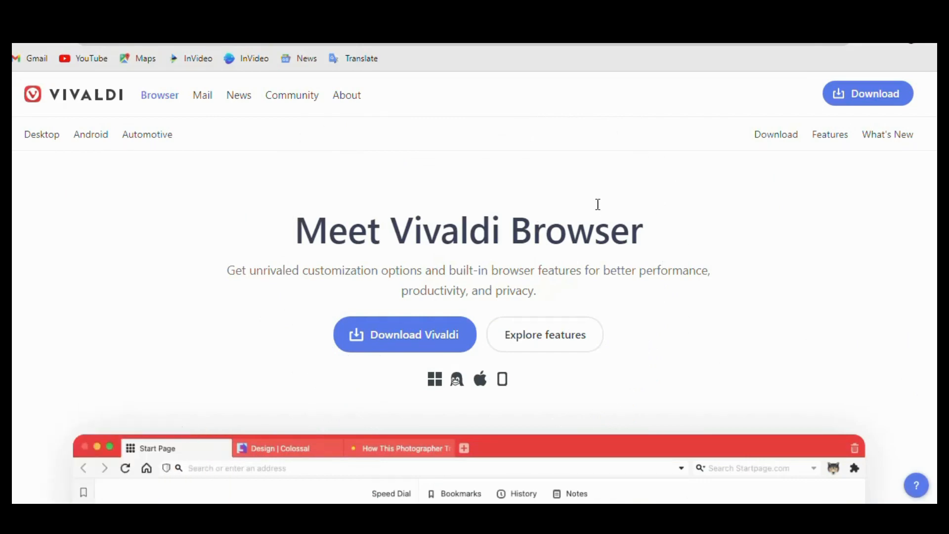
Step: Scroll the Vivaldi page past the start-page preview to 'Create shareable themes' and 'Try custom keyboard shortcuts'
{"action": "scroll", "scroll_direction": "down", "scroll_amount": 3}
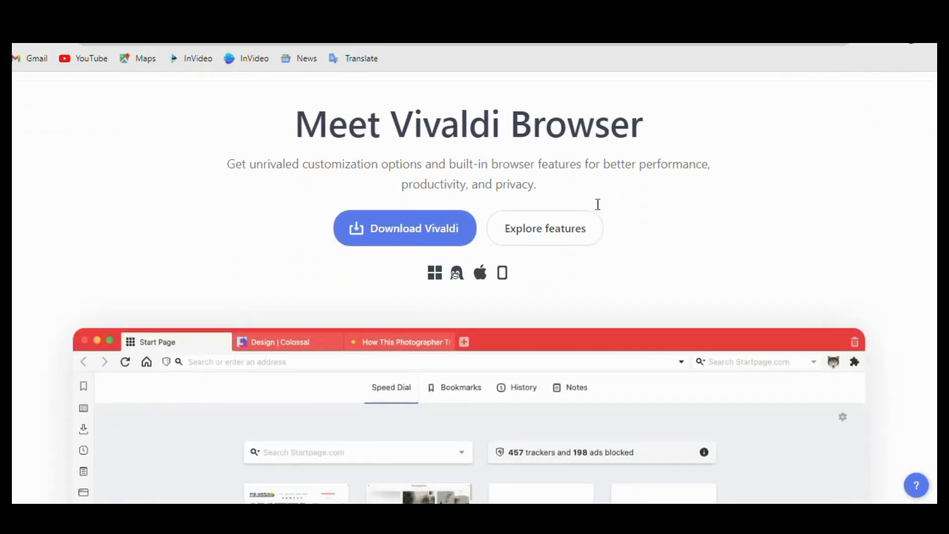
{"action": "scroll", "scroll_direction": "down", "scroll_amount": 3}
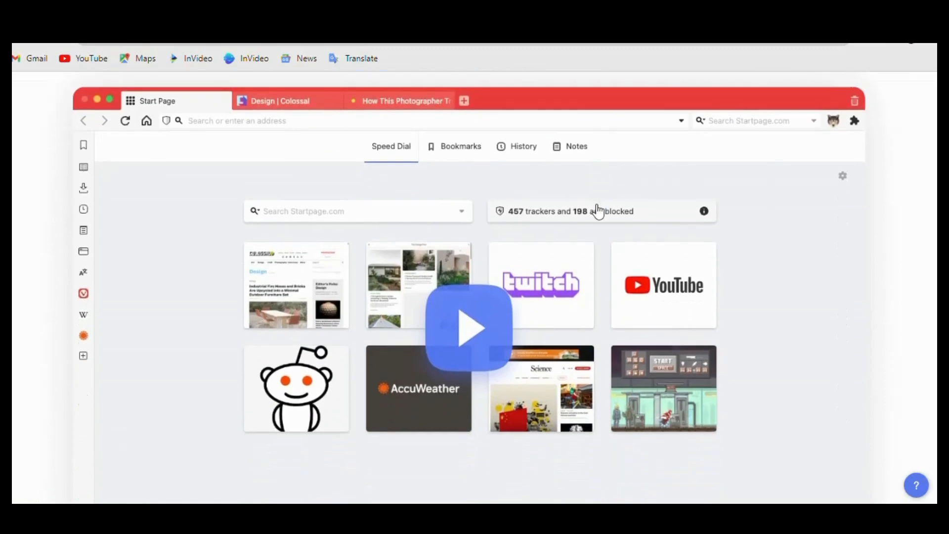
{"action": "scroll", "scroll_direction": "down", "scroll_amount": 3}
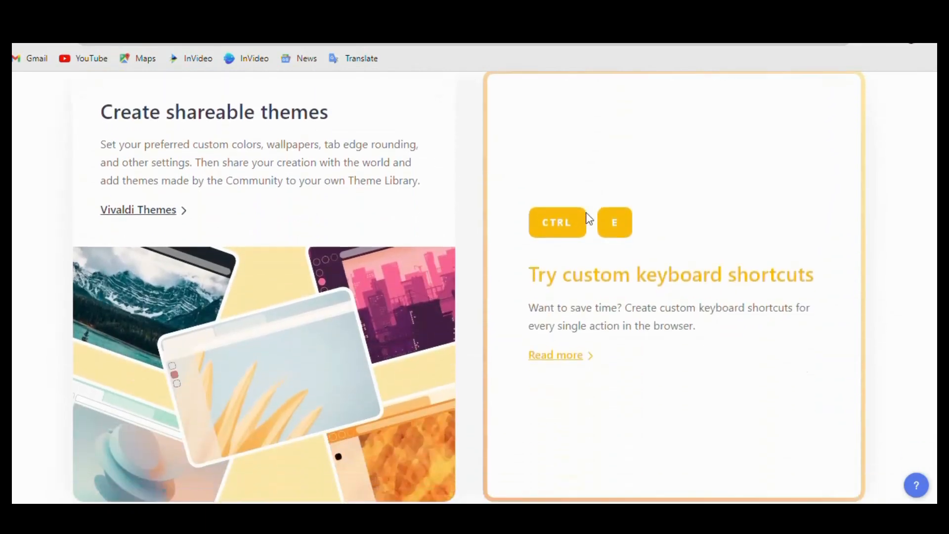
{"action": "scroll", "scroll_direction": "down", "scroll_amount": 3}
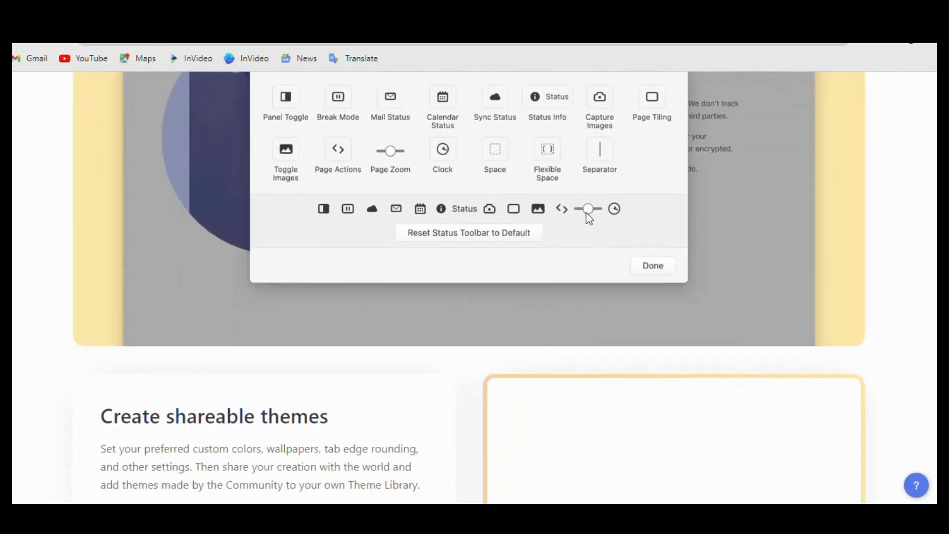
{"action": "scroll", "scroll_direction": "down", "scroll_amount": 3}
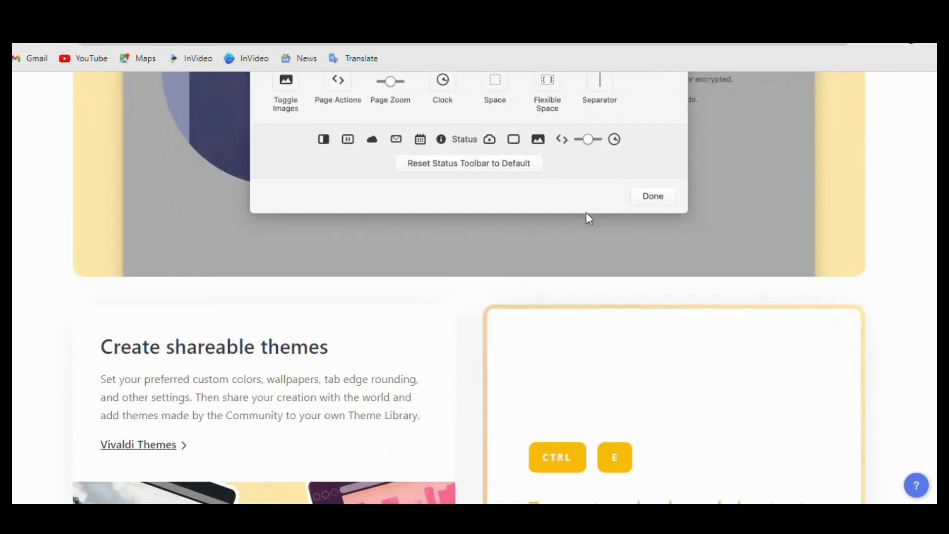
{"action": "left_click", "coordinate": [653, 196]}
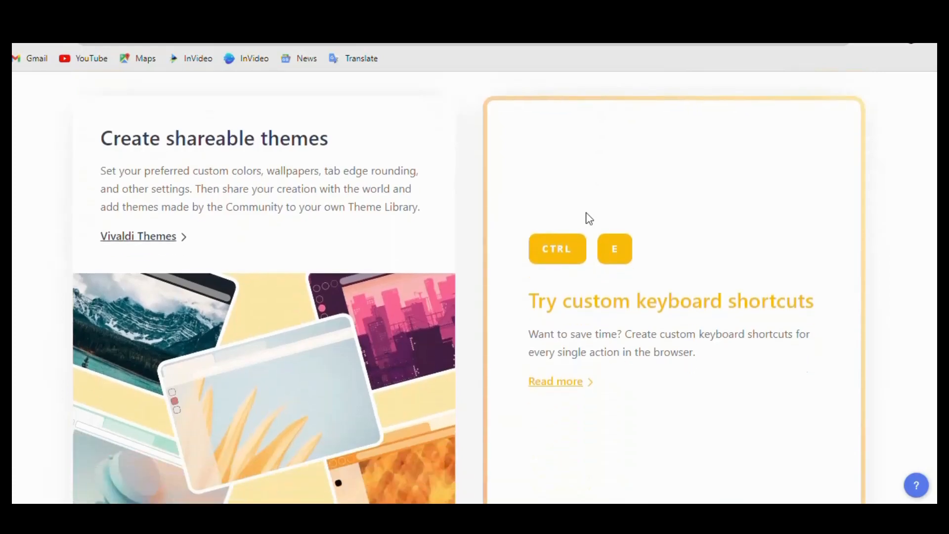
Step: Scroll through 'Secure & reliable built-in apps' to the 'All the built-in stuff you want' icon grid
{"action": "scroll", "scroll_direction": "down", "scroll_amount": 3}
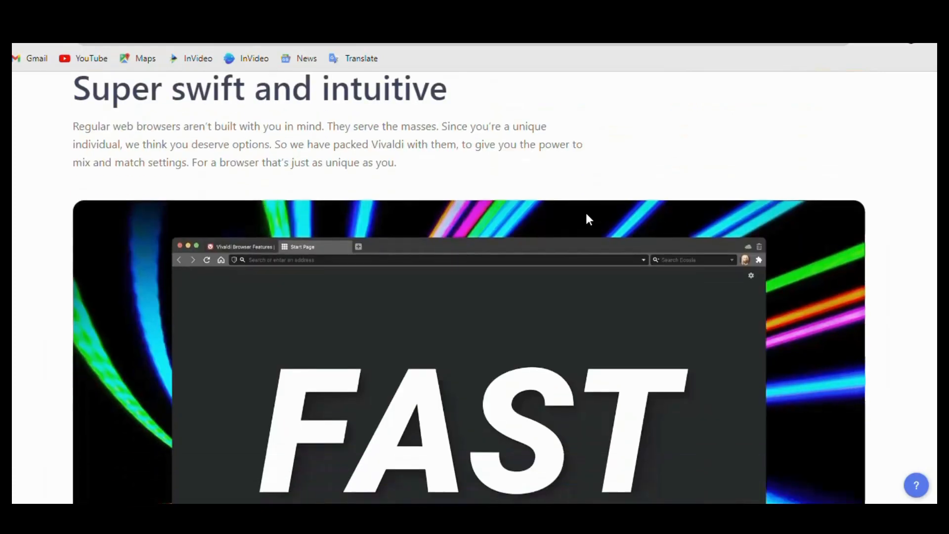
{"action": "scroll", "scroll_direction": "down", "scroll_amount": 3}
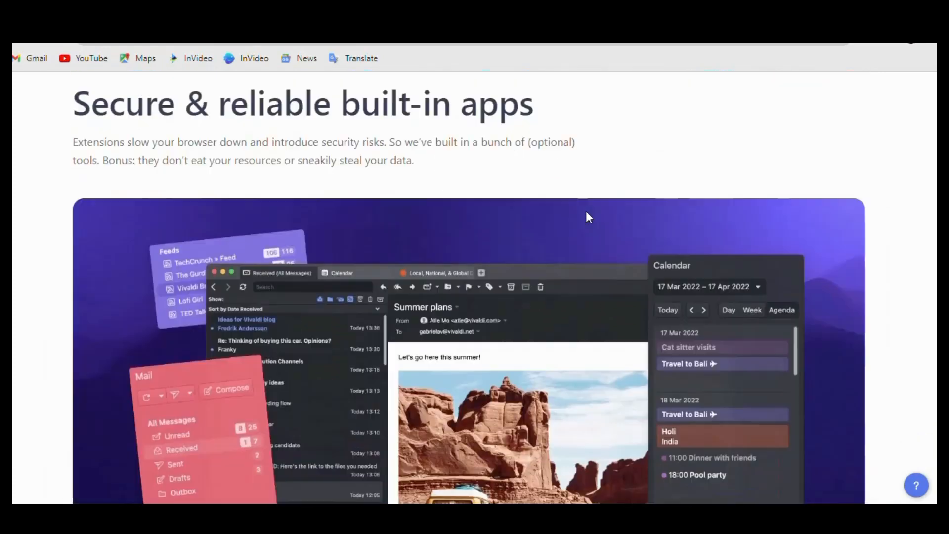
{"action": "scroll", "scroll_direction": "down", "scroll_amount": 3}
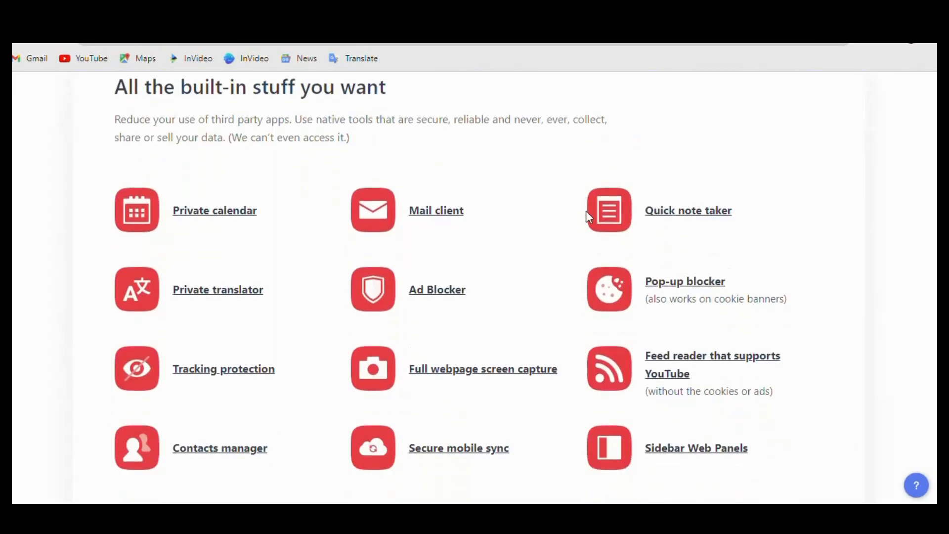
{"action": "scroll", "scroll_direction": "down", "scroll_amount": 3}
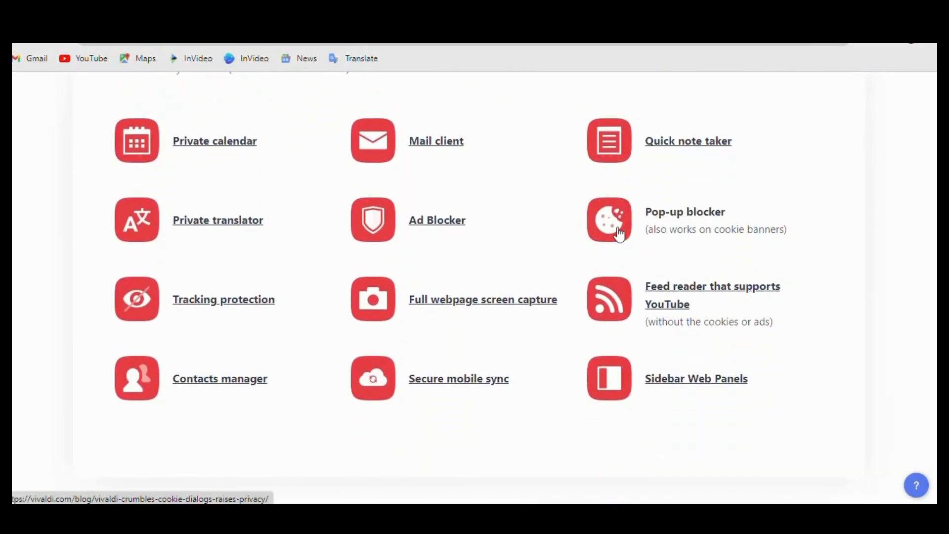
{"action": "scroll", "scroll_direction": "down", "scroll_amount": 3}
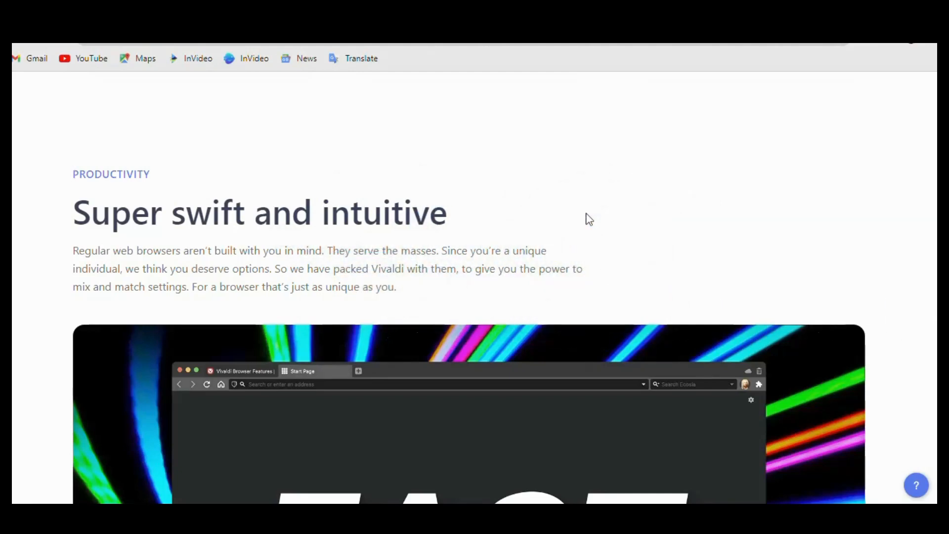
Step: Scroll from 'Super swift and intuitive' past the privacy cards and 'Break away from Big Tech' to 'Extreme customization'
{"action": "scroll", "scroll_direction": "down", "scroll_amount": 3}
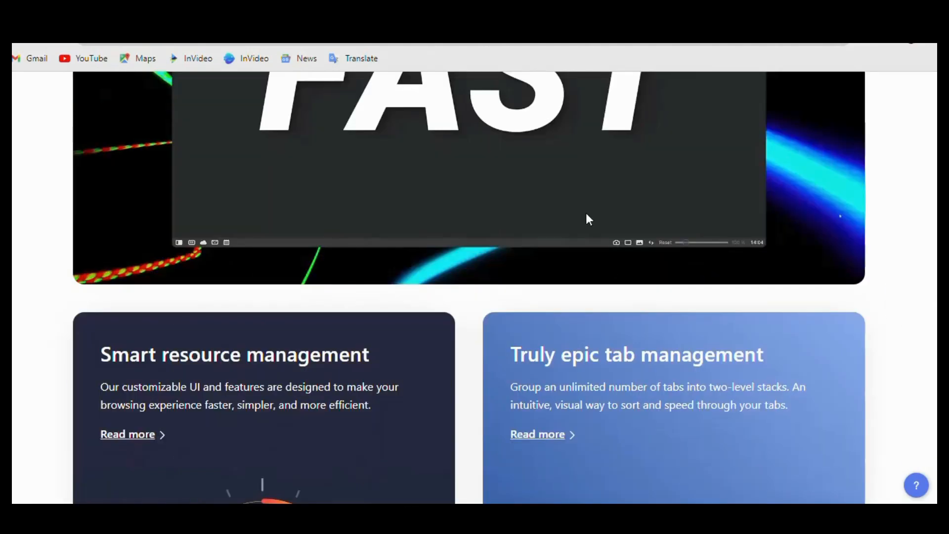
{"action": "scroll", "scroll_direction": "down", "scroll_amount": 3}
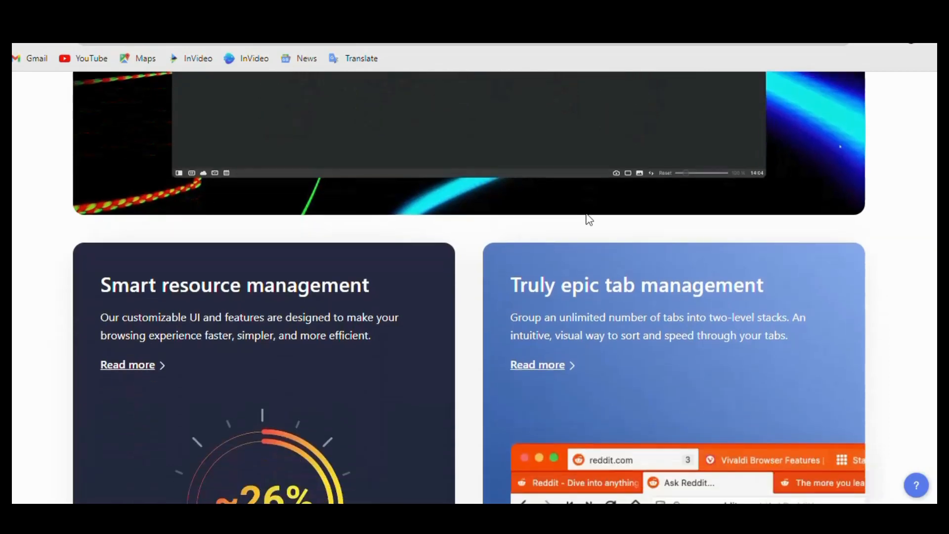
{"action": "scroll", "scroll_direction": "down", "scroll_amount": 3}
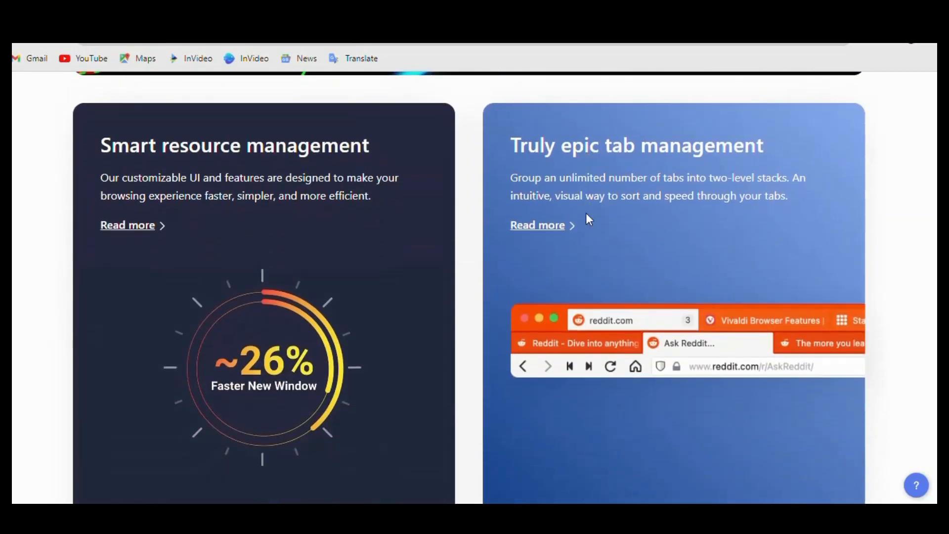
{"action": "scroll", "scroll_direction": "down", "scroll_amount": 3}
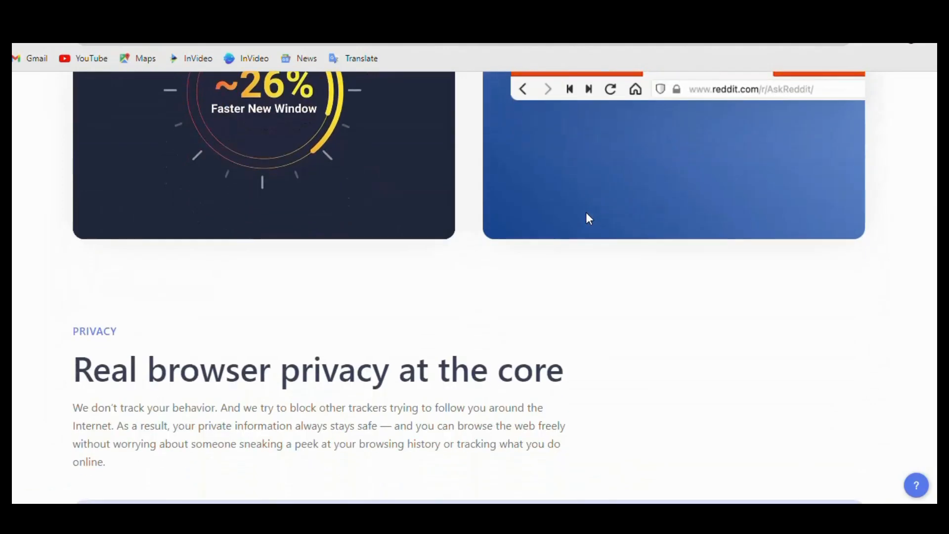
{"action": "scroll", "scroll_direction": "down", "scroll_amount": 3}
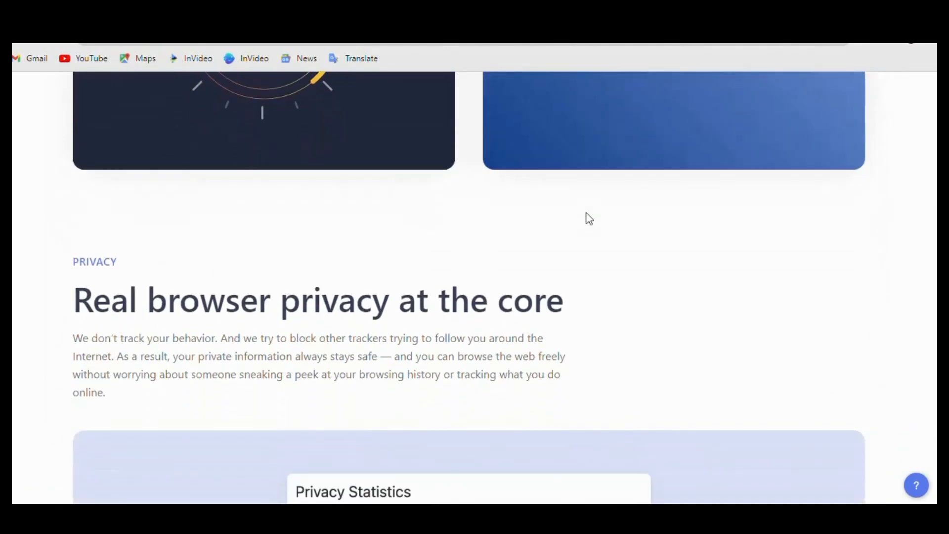
{"action": "scroll", "scroll_direction": "down", "scroll_amount": 3}
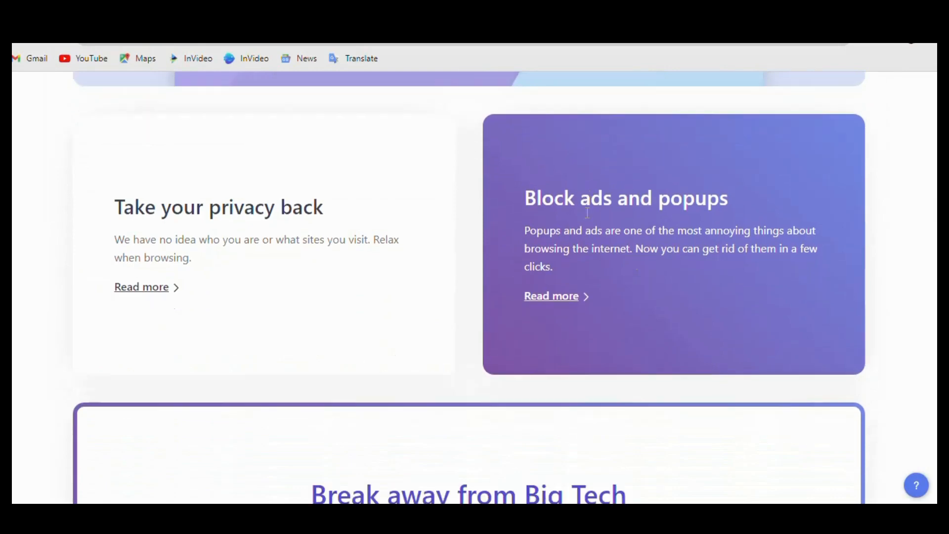
{"action": "scroll", "scroll_direction": "down", "scroll_amount": 3}
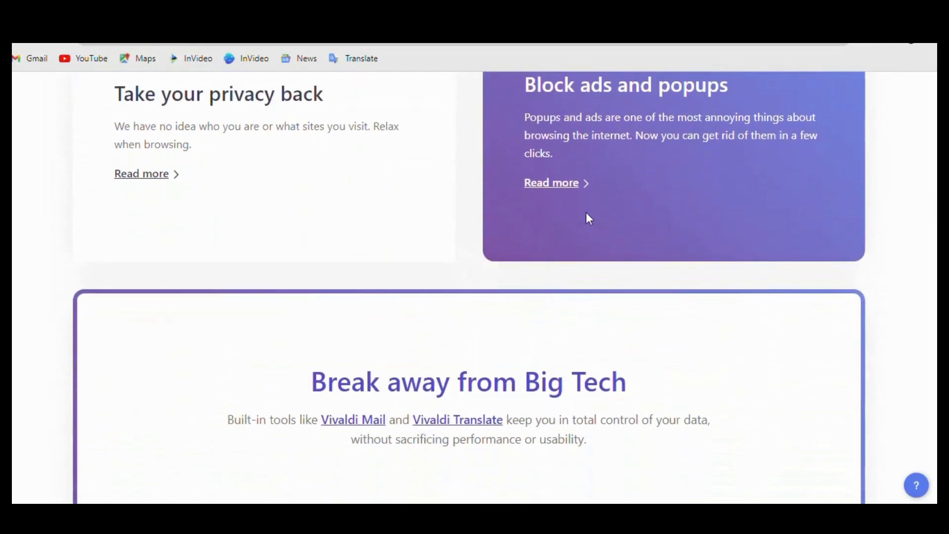
{"action": "scroll", "scroll_direction": "down", "scroll_amount": 3}
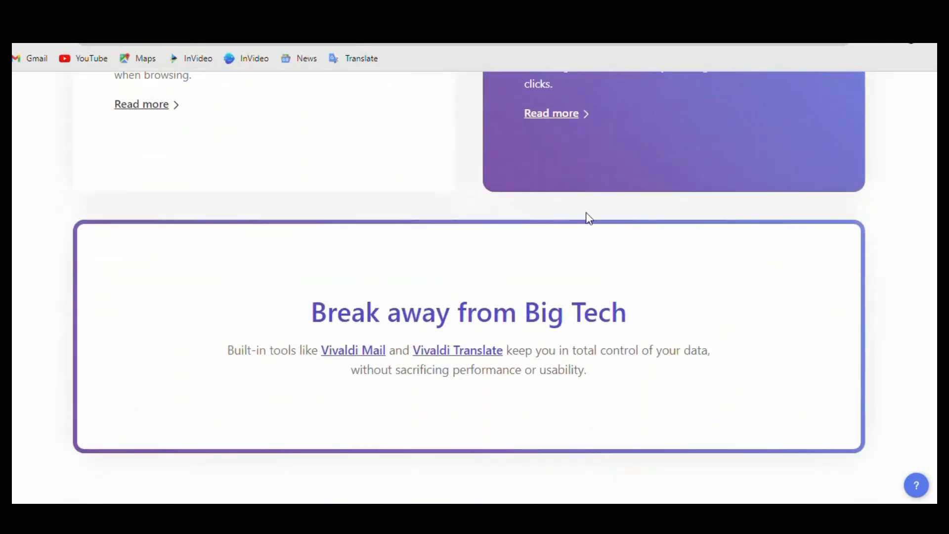
{"action": "scroll", "scroll_direction": "down", "scroll_amount": 3}
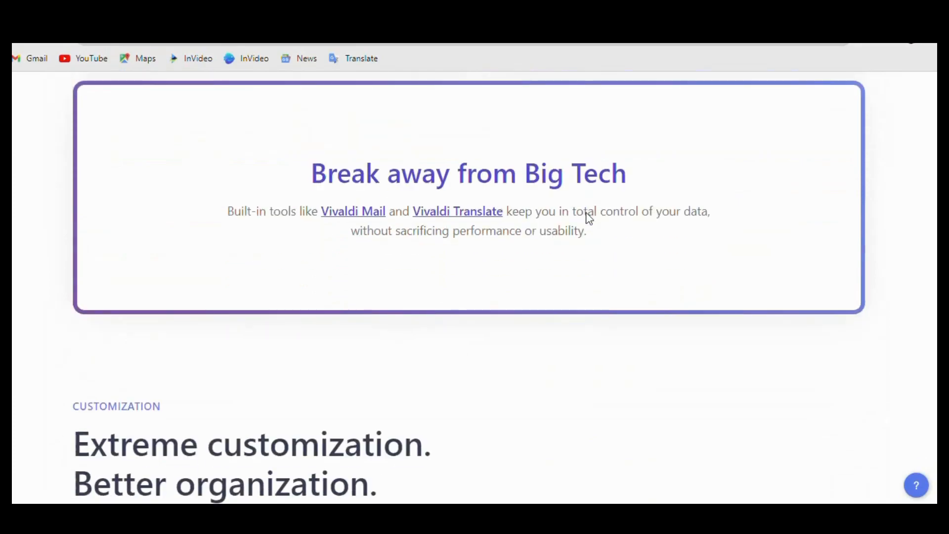